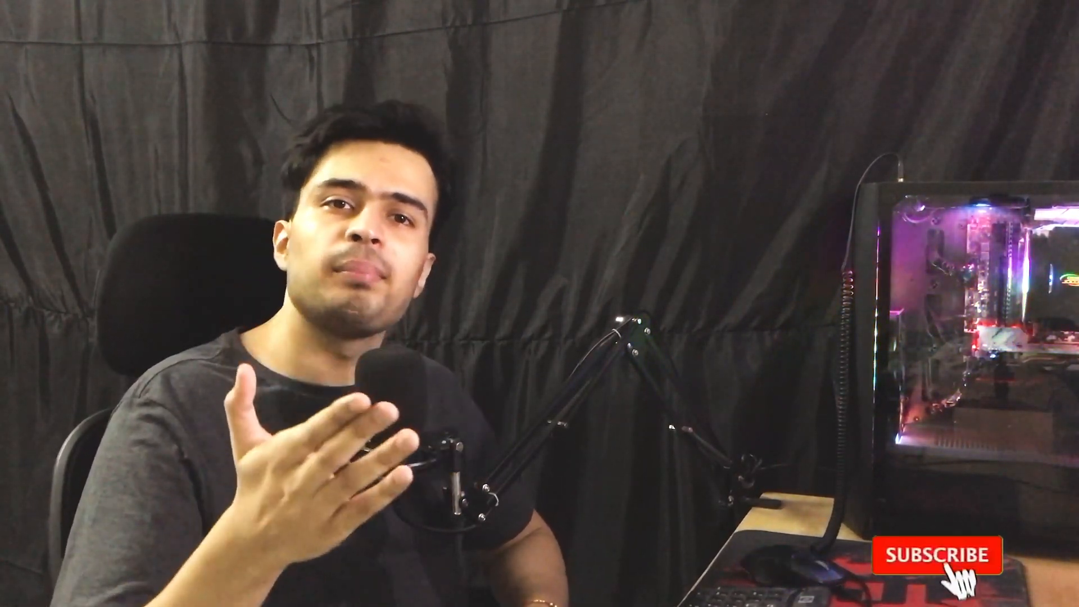
left_click(928, 554)
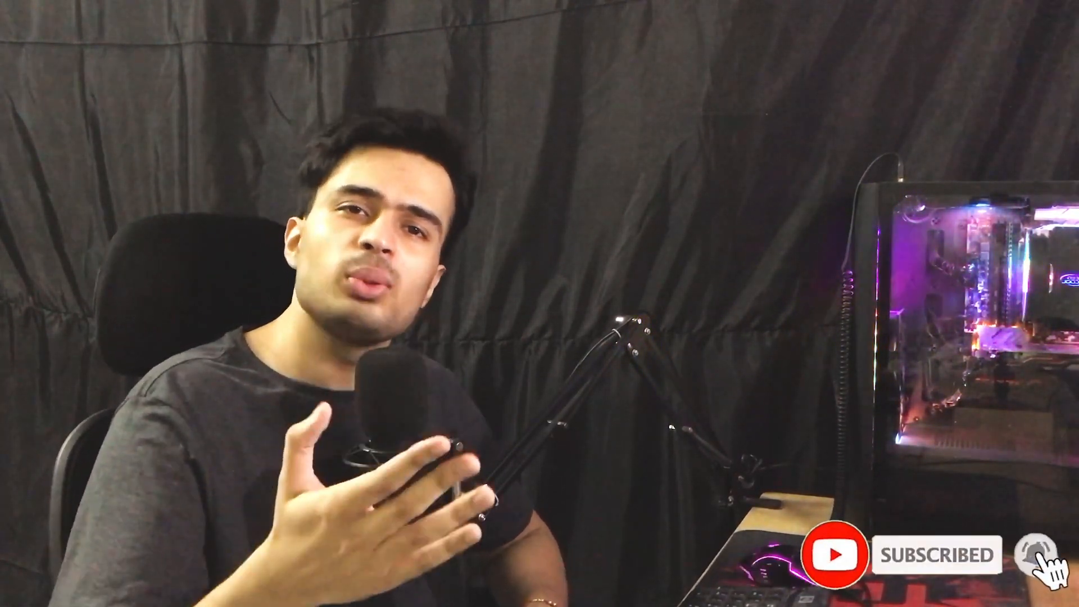